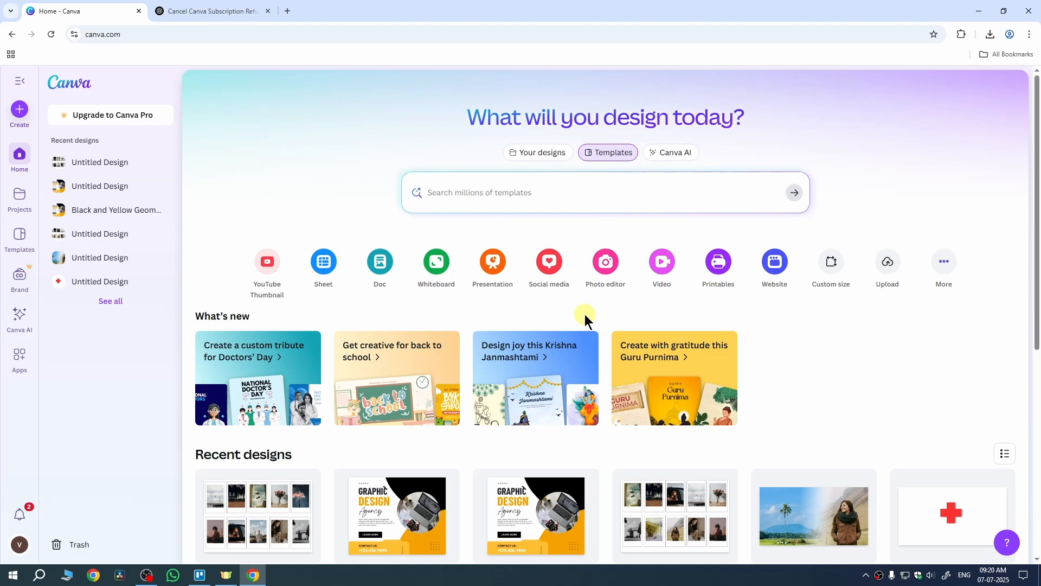
{"action": "mouse_move", "coordinate": [446, 346]}
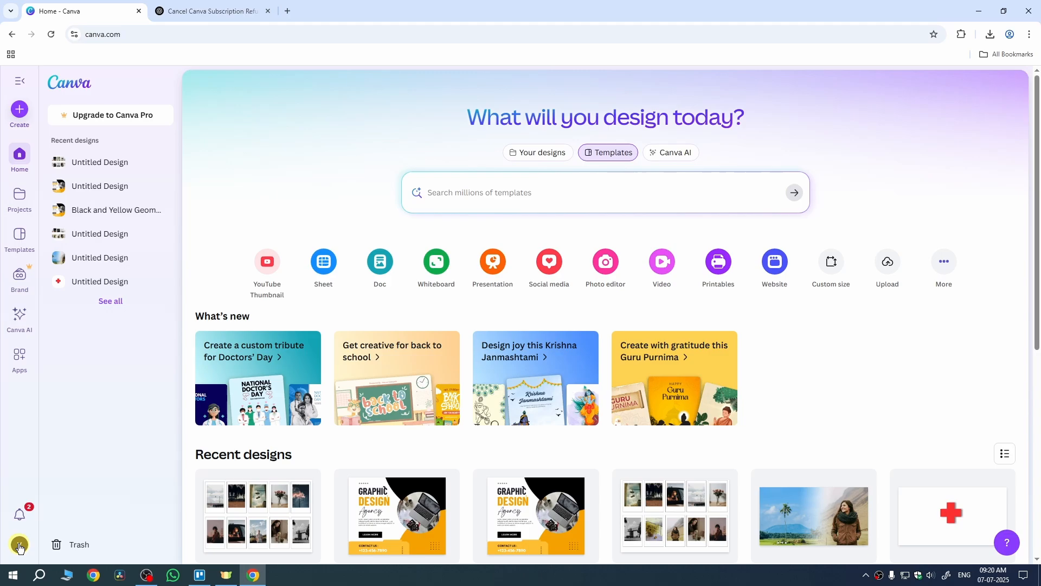
- Open Settings from the avatar's account menu to reach the profile page
{"action": "left_click", "coordinate": [19, 548]}
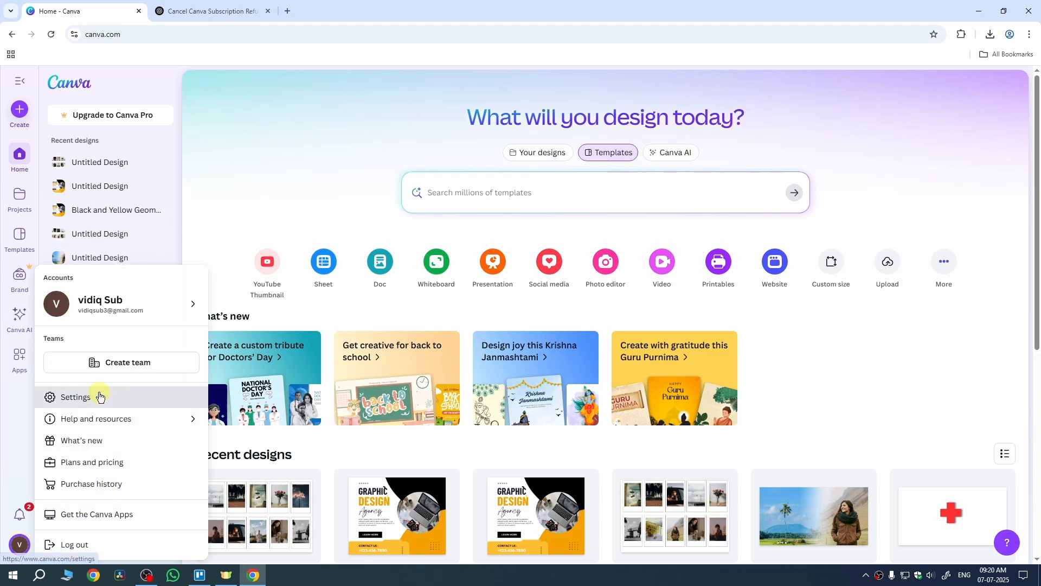
{"action": "left_click", "coordinate": [75, 396]}
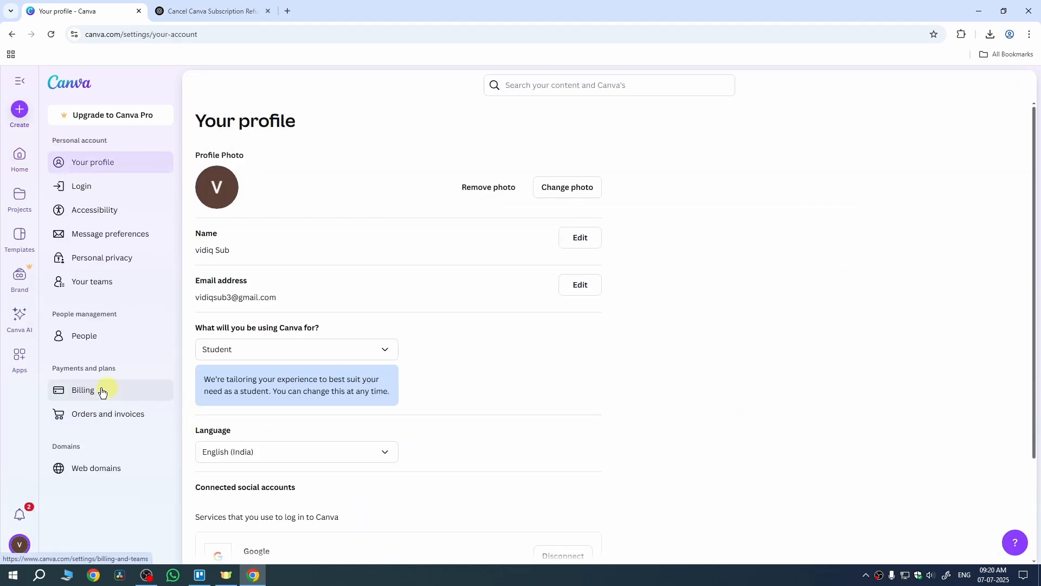
- On the Billing page, choose Cancel plan from the Canva Pro card's options
{"action": "left_click", "coordinate": [83, 390]}
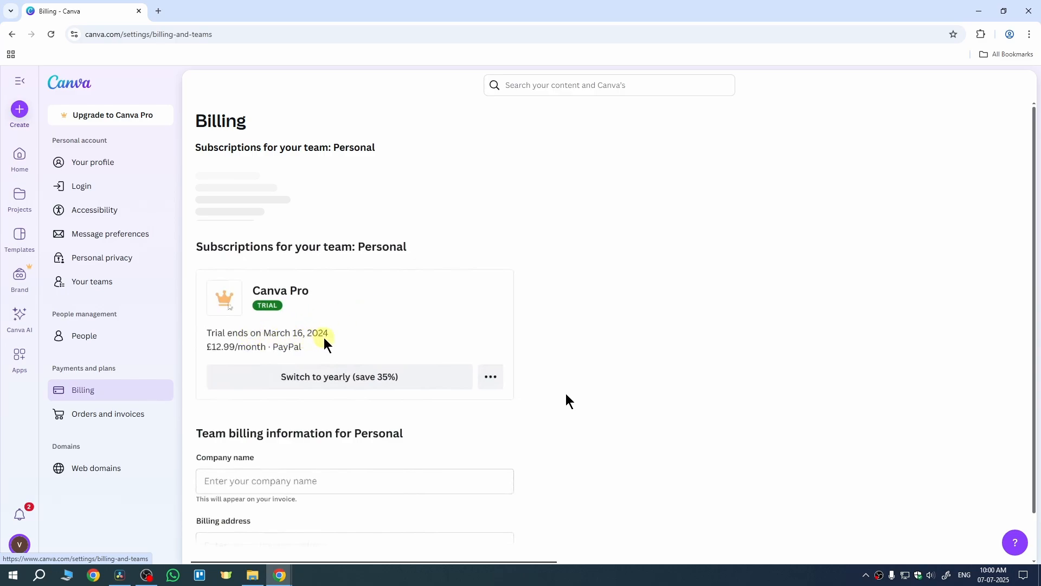
{"action": "mouse_move", "coordinate": [377, 325]}
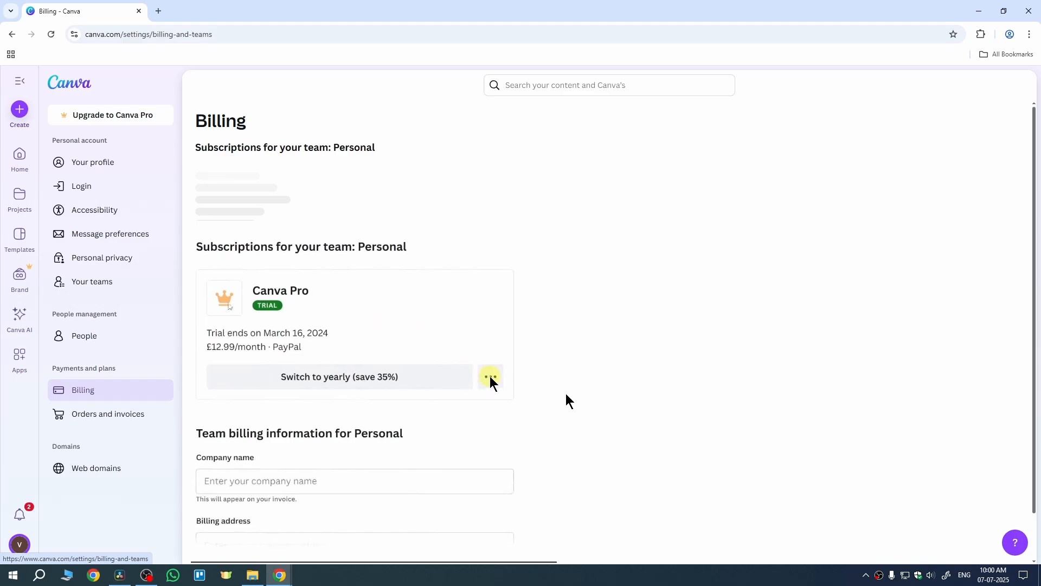
{"action": "left_click", "coordinate": [490, 377]}
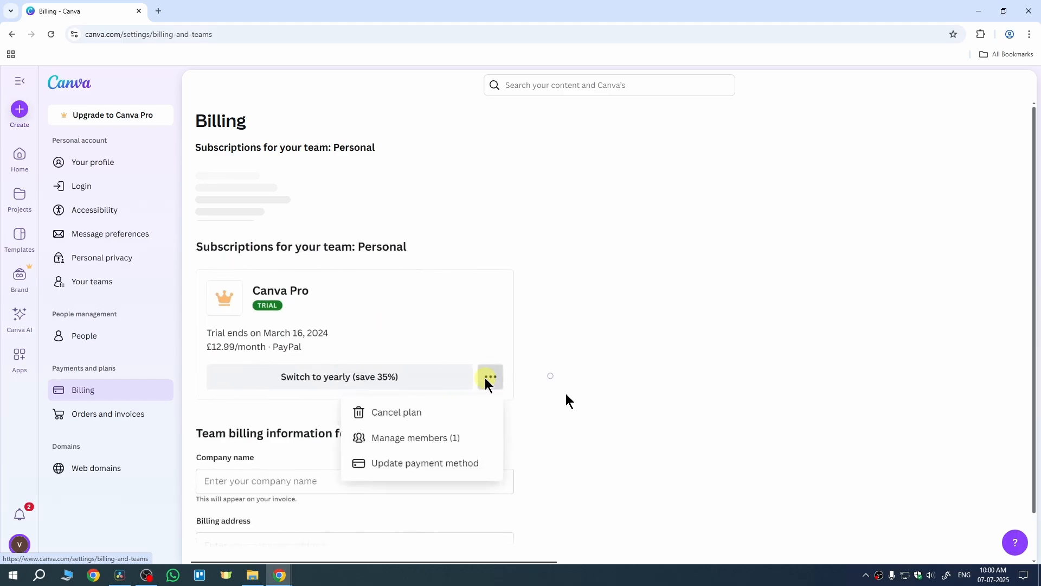
{"action": "left_click", "coordinate": [396, 412]}
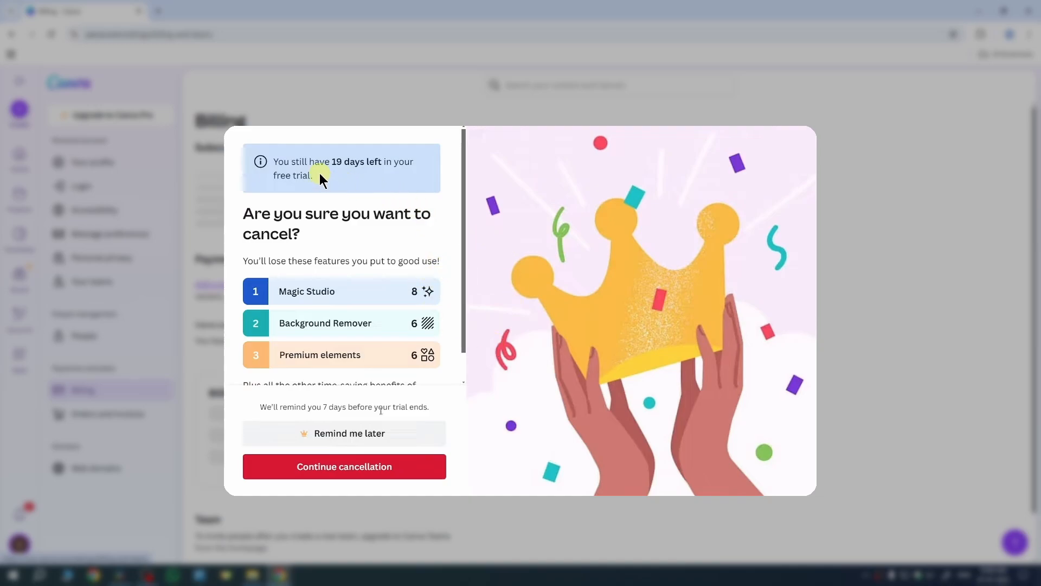
{"action": "mouse_move", "coordinate": [395, 188]}
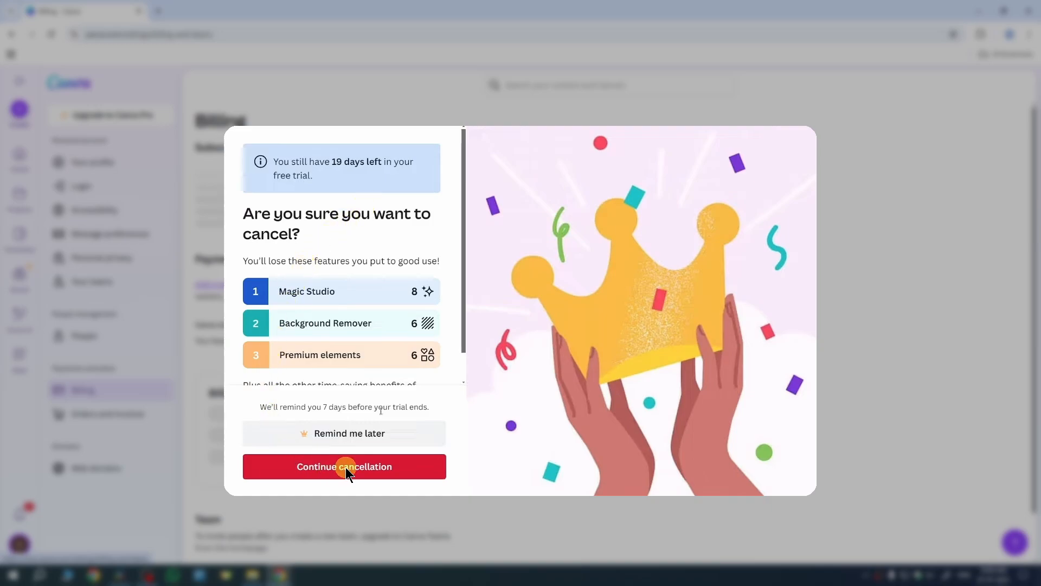
- Continue cancelling the Pro trial and select a reason for cancelling
{"action": "left_click", "coordinate": [344, 466]}
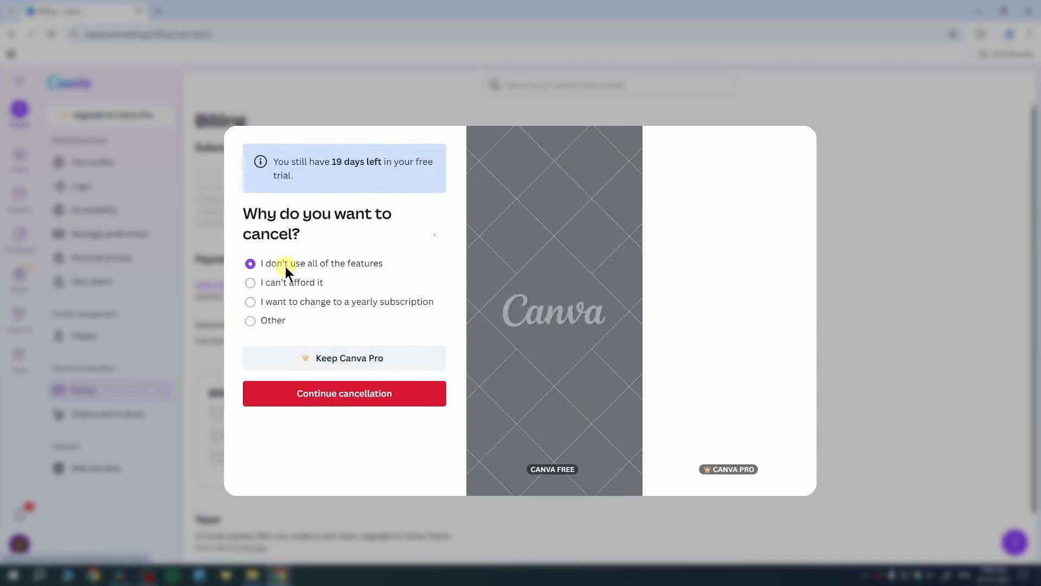
{"action": "mouse_move", "coordinate": [251, 302]}
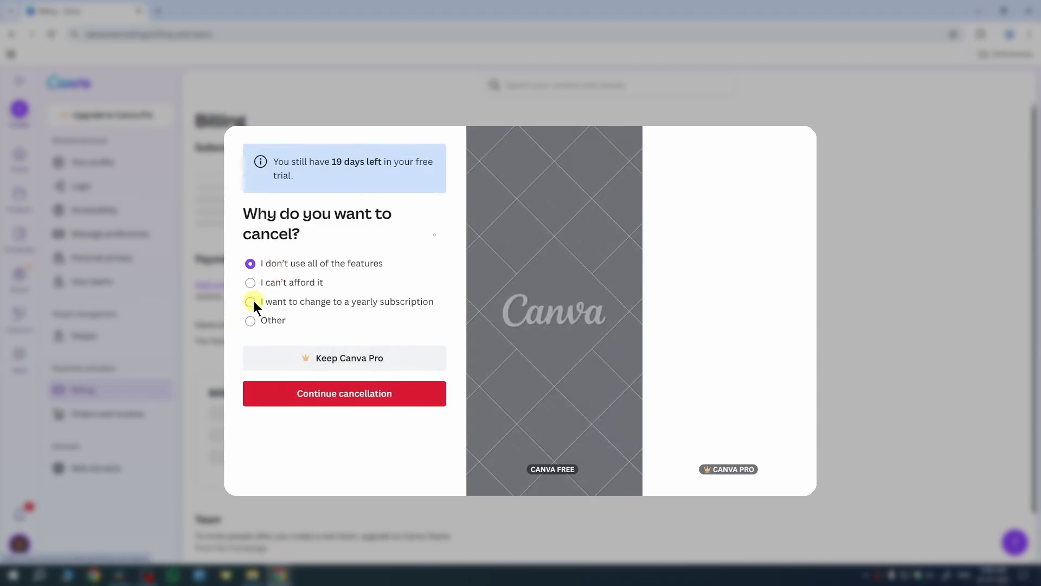
{"action": "left_click", "coordinate": [343, 392]}
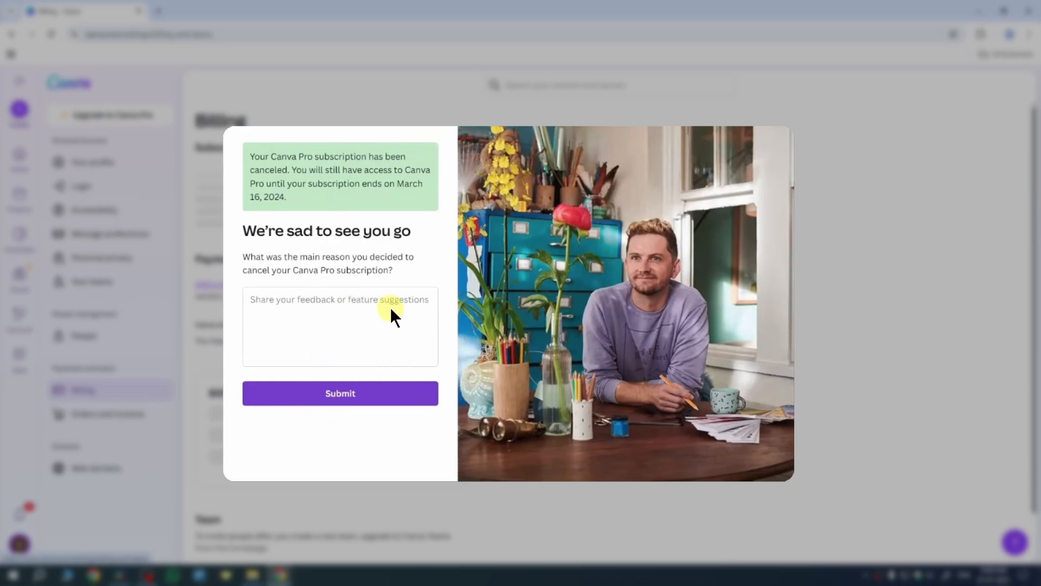
{"action": "mouse_move", "coordinate": [315, 203]}
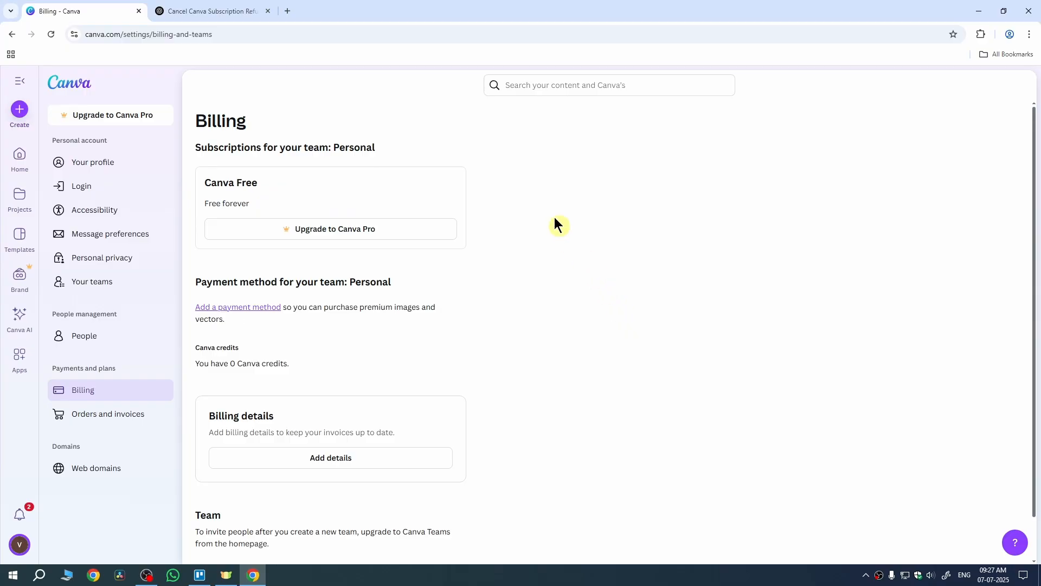
- Search Google in a new tab for 'canva help centre' and open Contact Support
{"action": "left_click", "coordinate": [287, 11]}
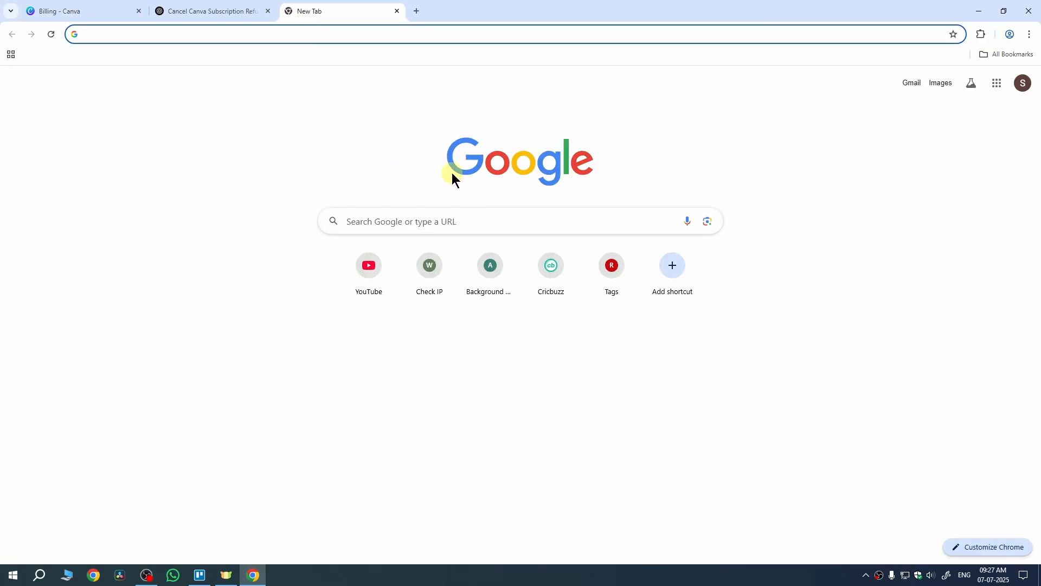
{"action": "type", "text": "canva"}
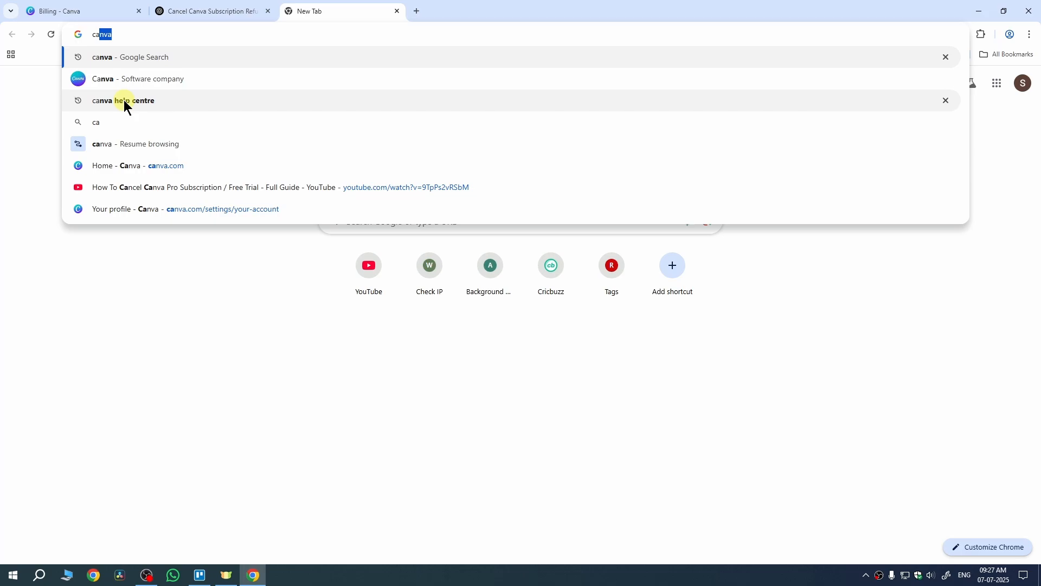
{"action": "left_click", "coordinate": [122, 100]}
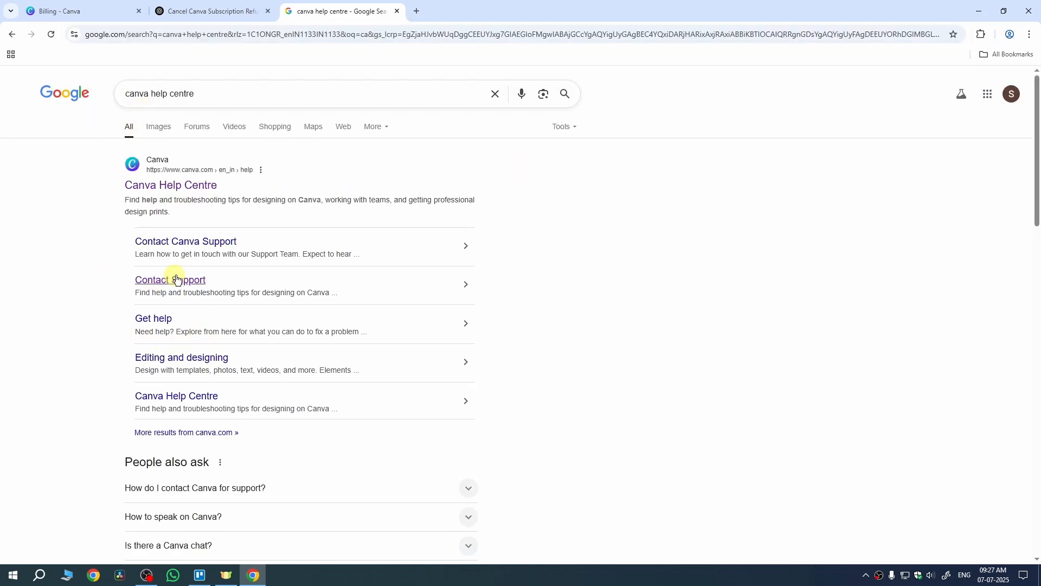
{"action": "left_click", "coordinate": [169, 280]}
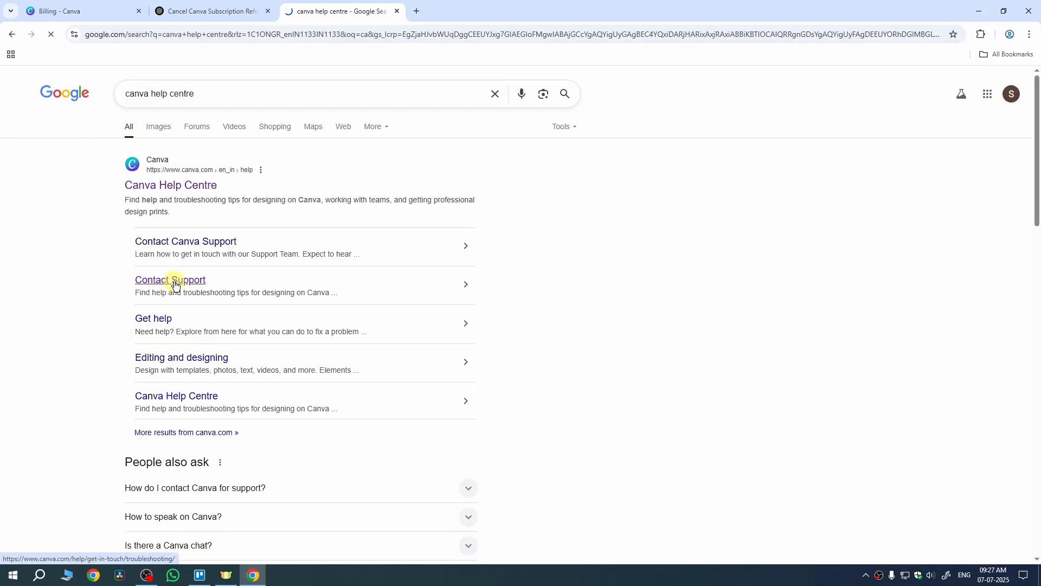
{"action": "left_click", "coordinate": [169, 280]}
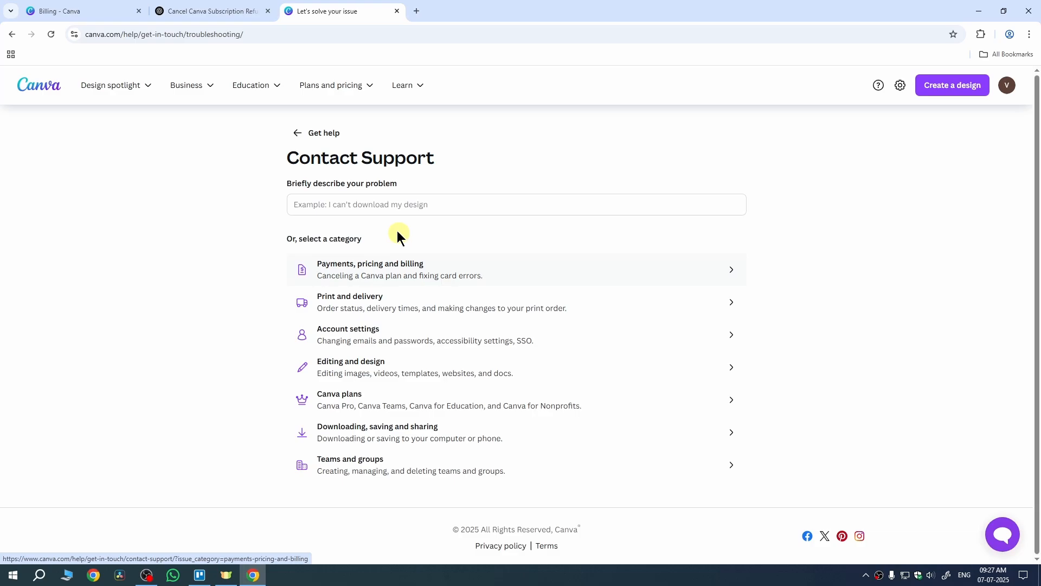
- Enter 'refund' in the Contact Support problem box
{"action": "type", "text": "refund for my plan"}
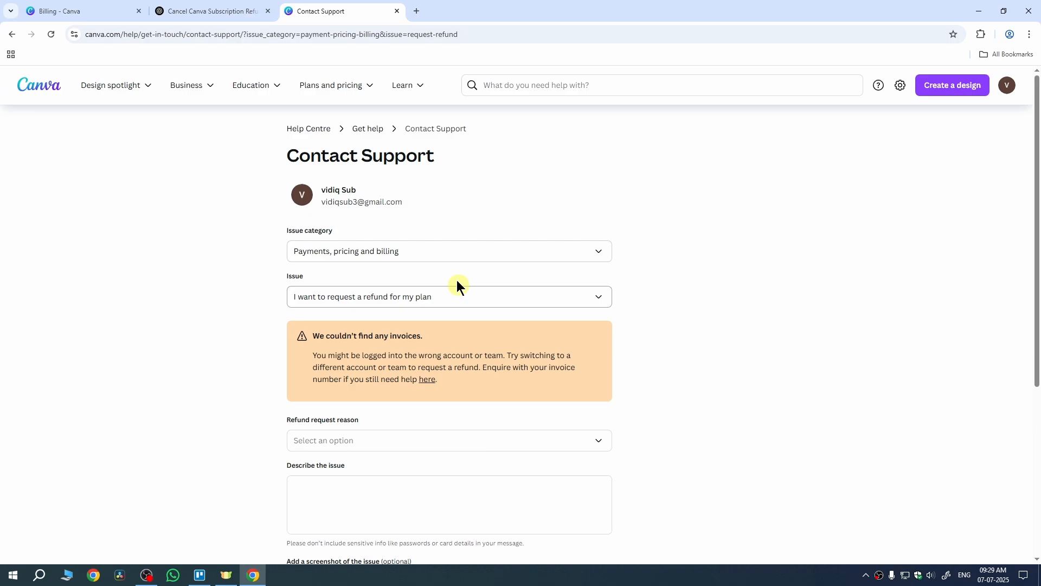
{"action": "mouse_move", "coordinate": [456, 274]}
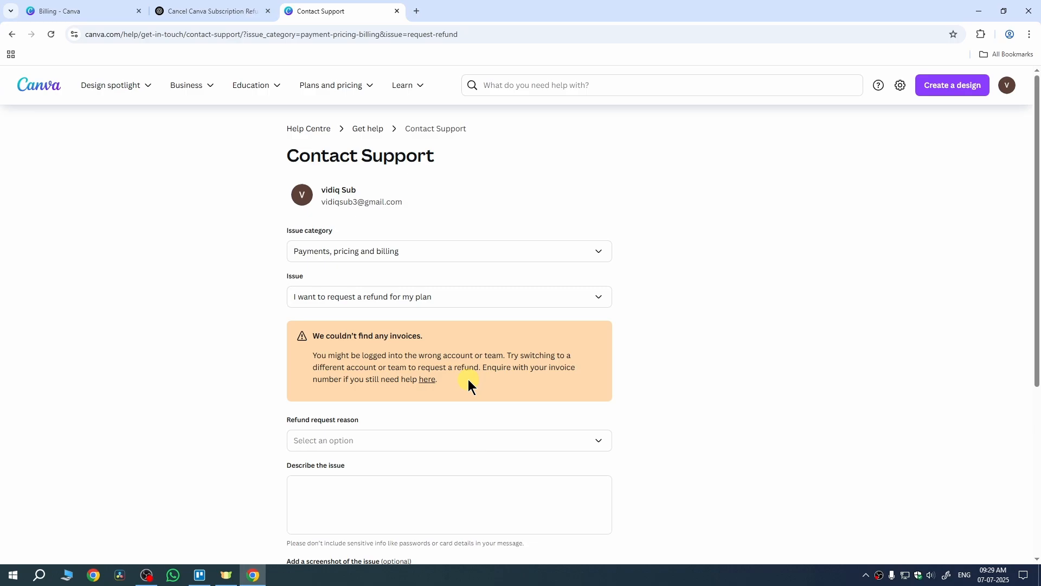
{"action": "mouse_move", "coordinate": [451, 390]}
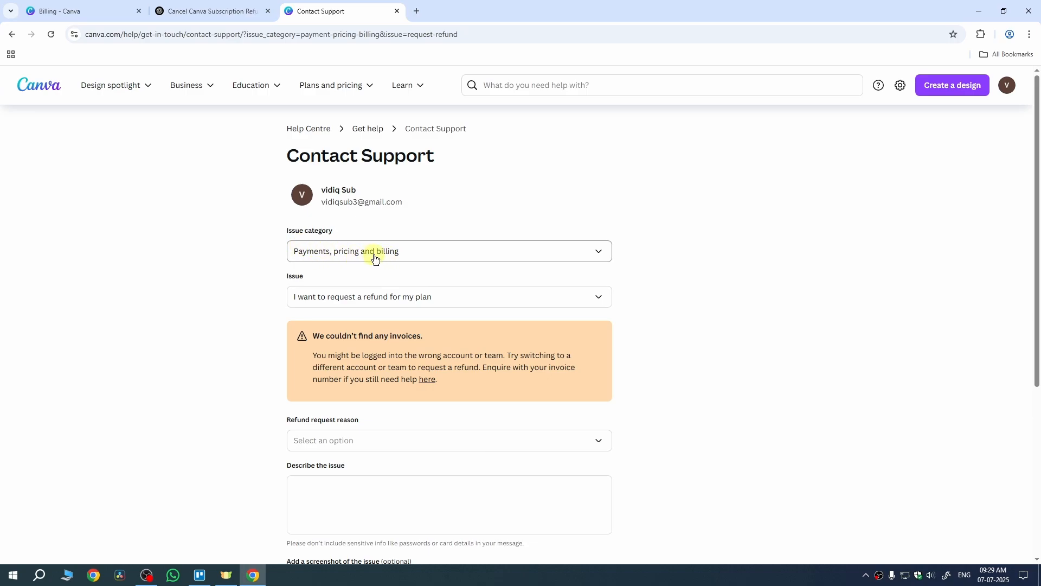
- Keep the Payments, pricing and billing category and the refund issue, then open the reason list
{"action": "left_click", "coordinate": [449, 251]}
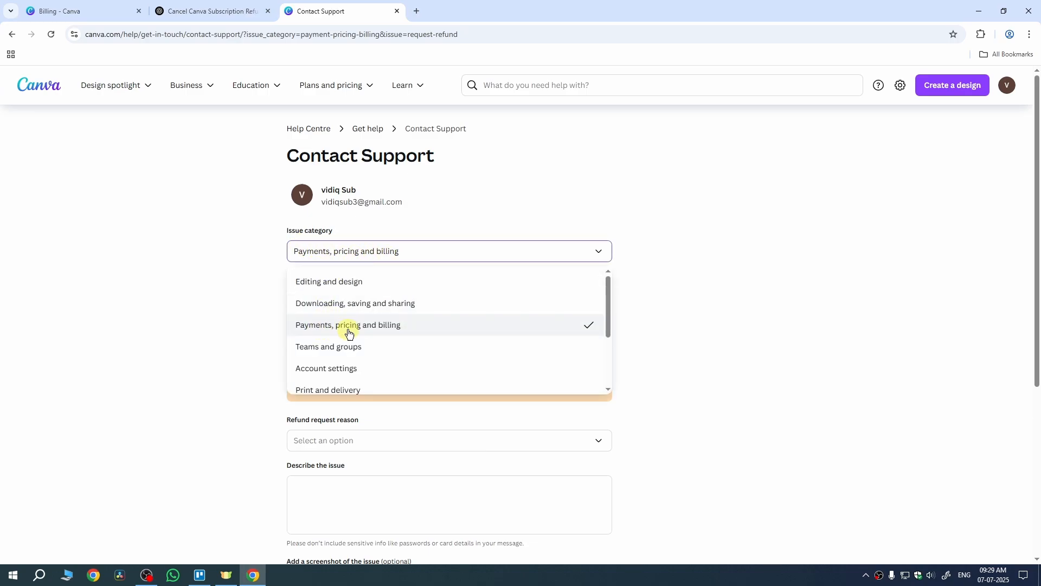
{"action": "left_click", "coordinate": [347, 325]}
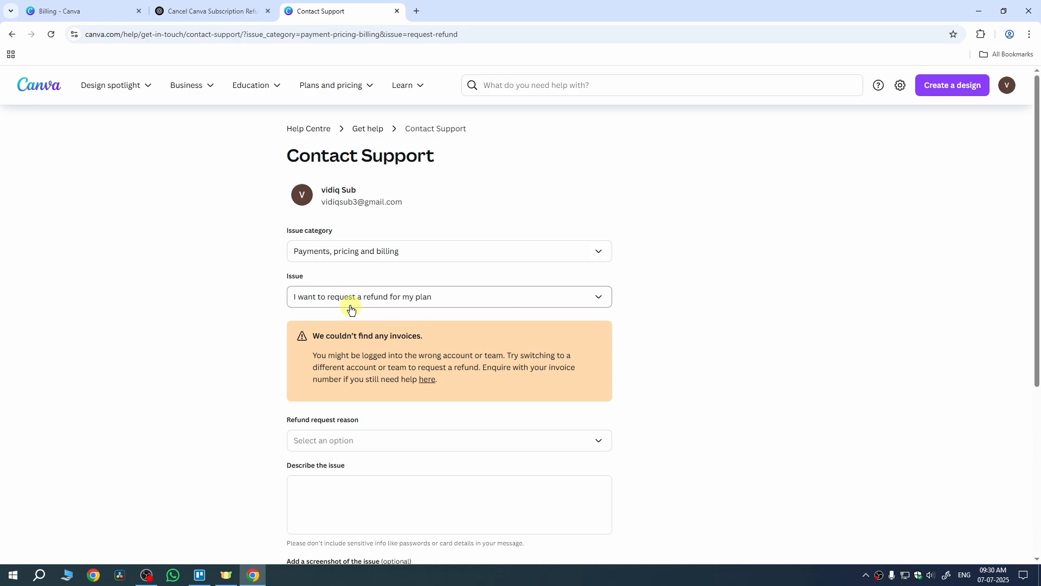
{"action": "left_click", "coordinate": [448, 296]}
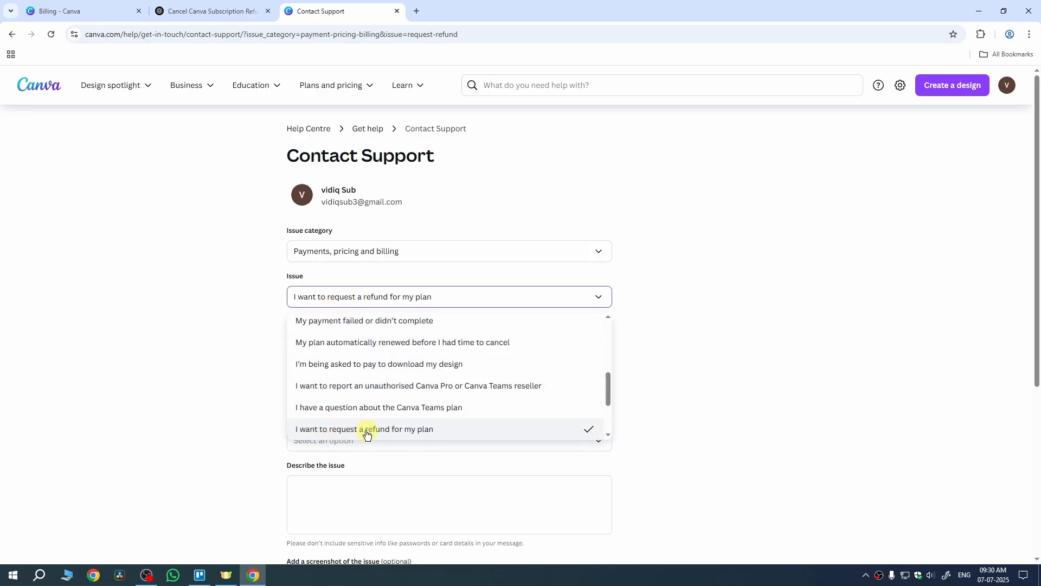
{"action": "mouse_move", "coordinate": [405, 435]}
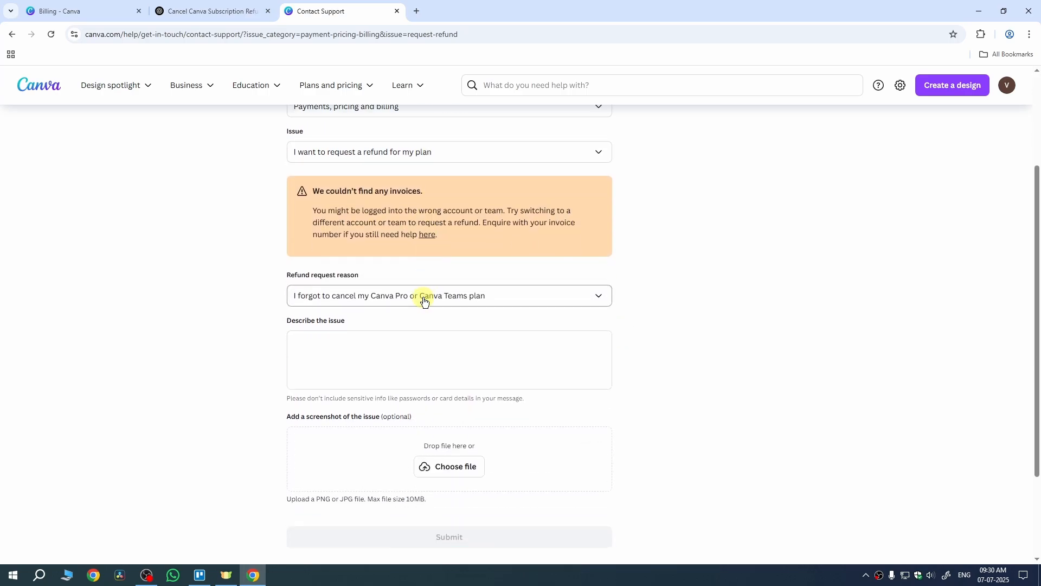
{"action": "left_click", "coordinate": [449, 295]}
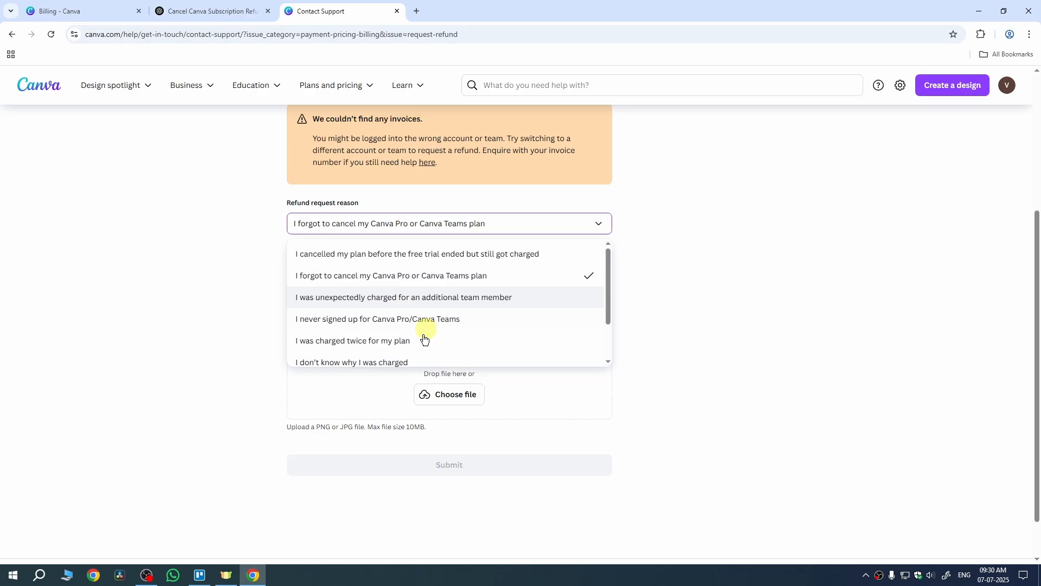
{"action": "mouse_move", "coordinate": [408, 323]}
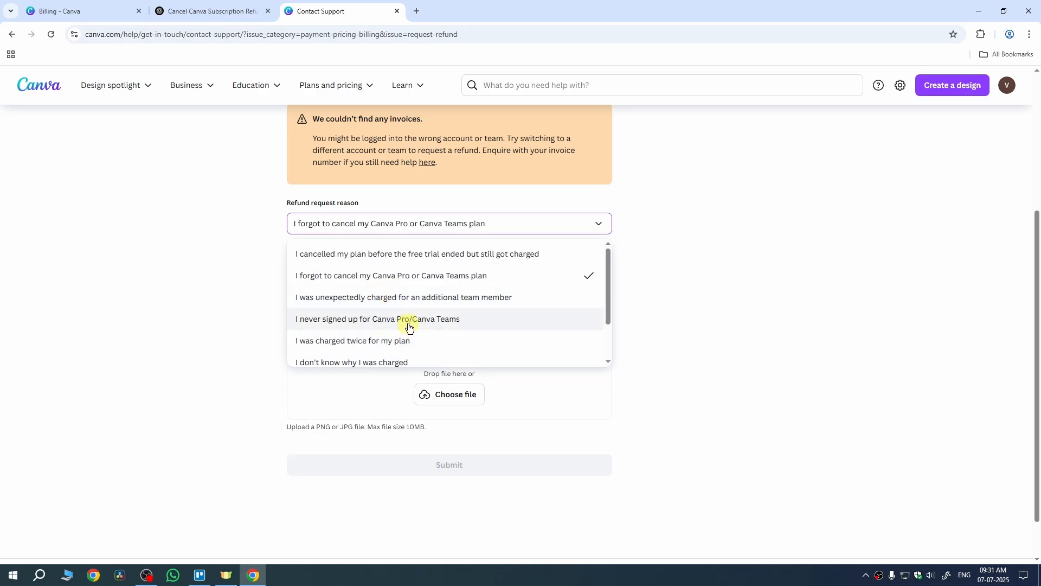
{"action": "mouse_move", "coordinate": [328, 274]}
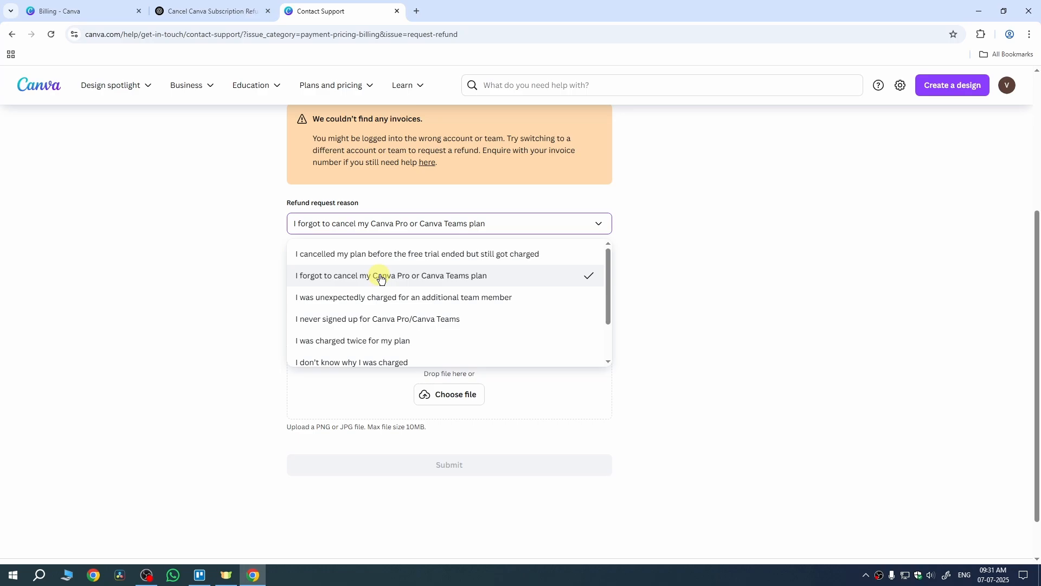
{"action": "mouse_move", "coordinate": [419, 284]}
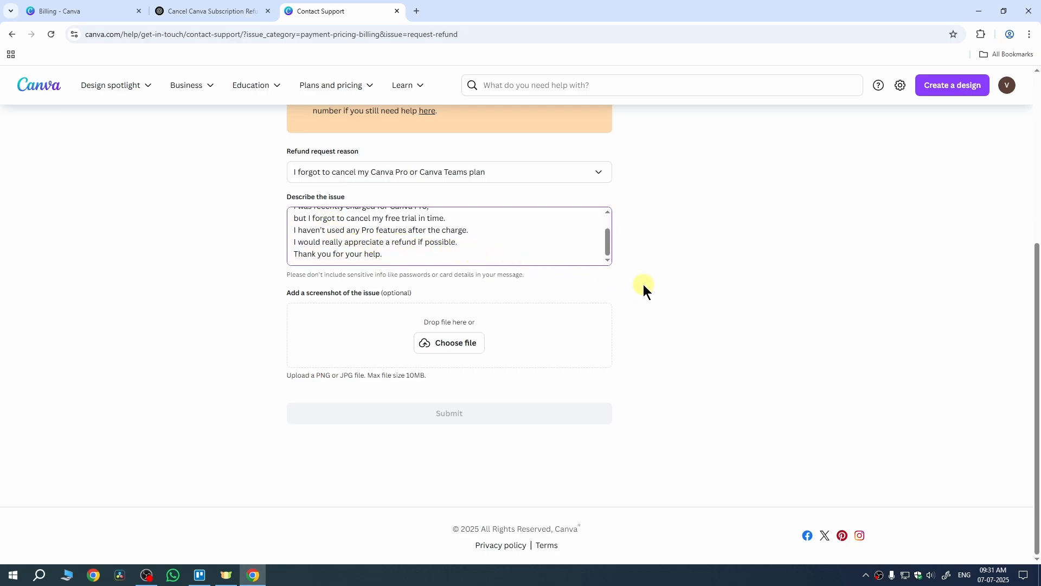
{"action": "mouse_move", "coordinate": [644, 295]}
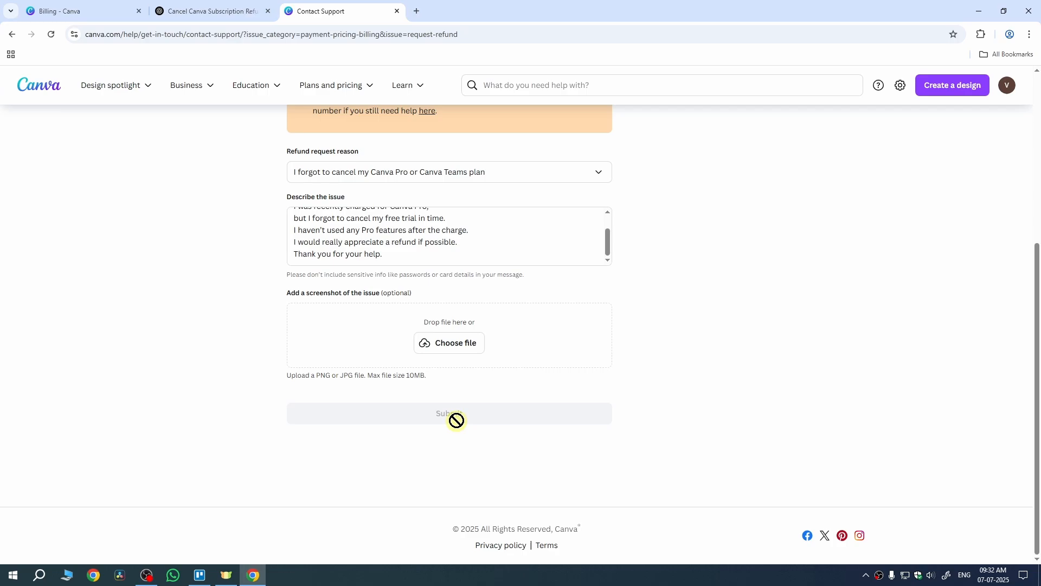
{"action": "mouse_move", "coordinate": [577, 389]}
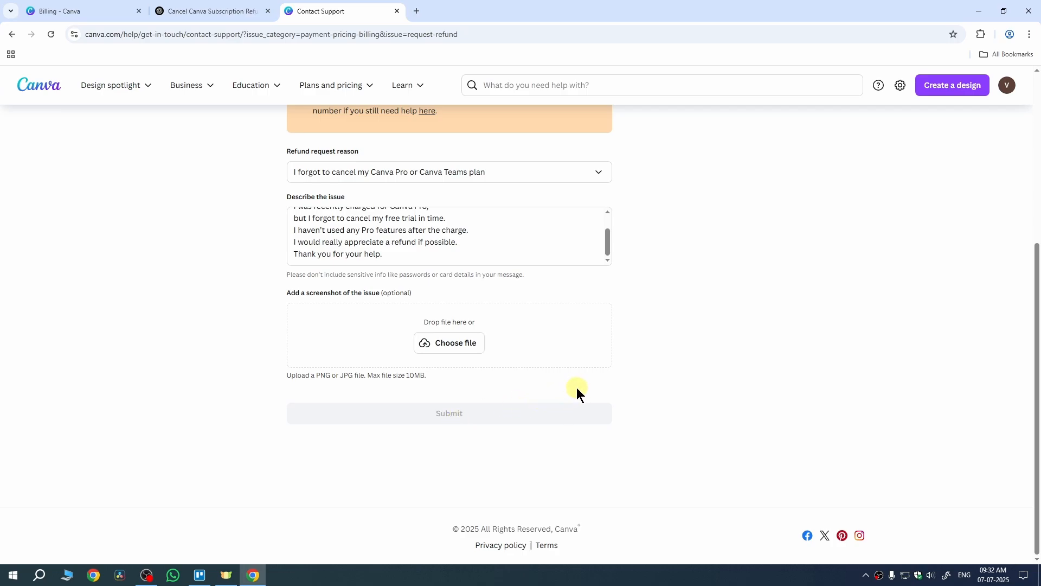